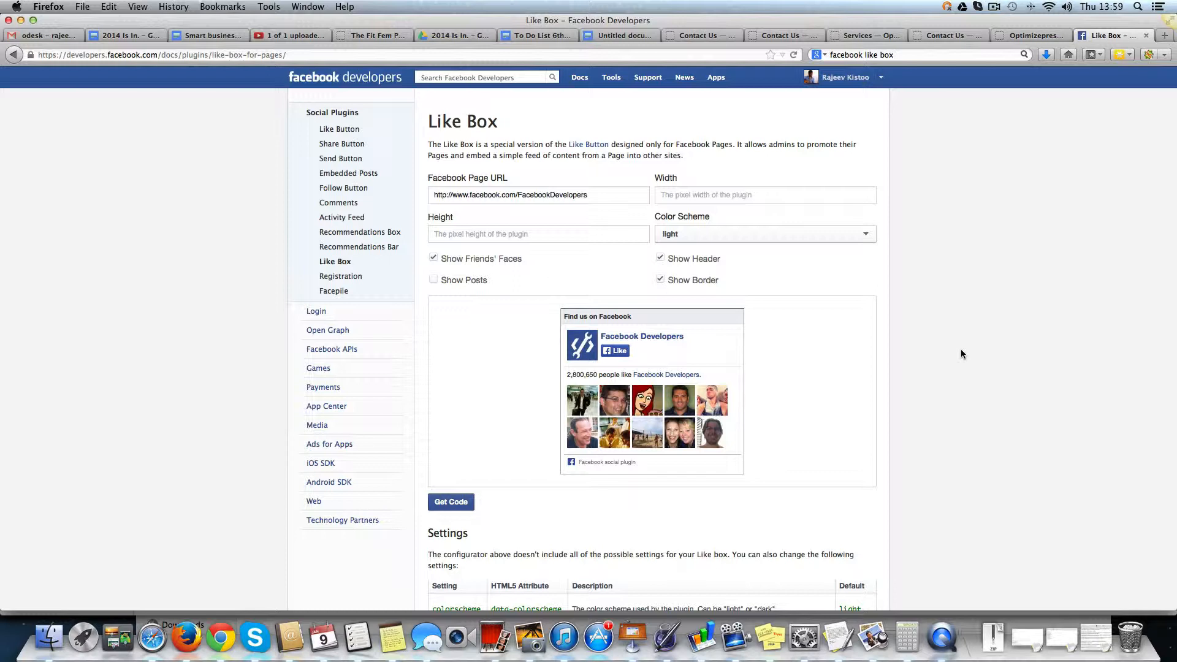
pyautogui.moveTo(958, 354)
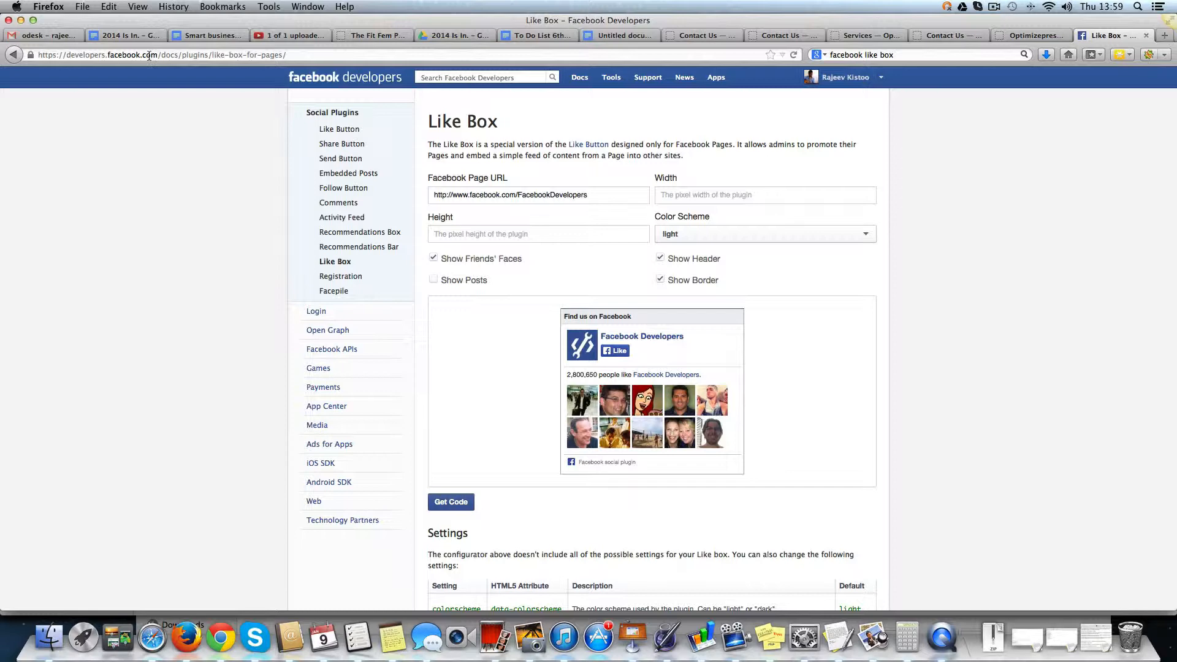
pyautogui.moveTo(145, 62)
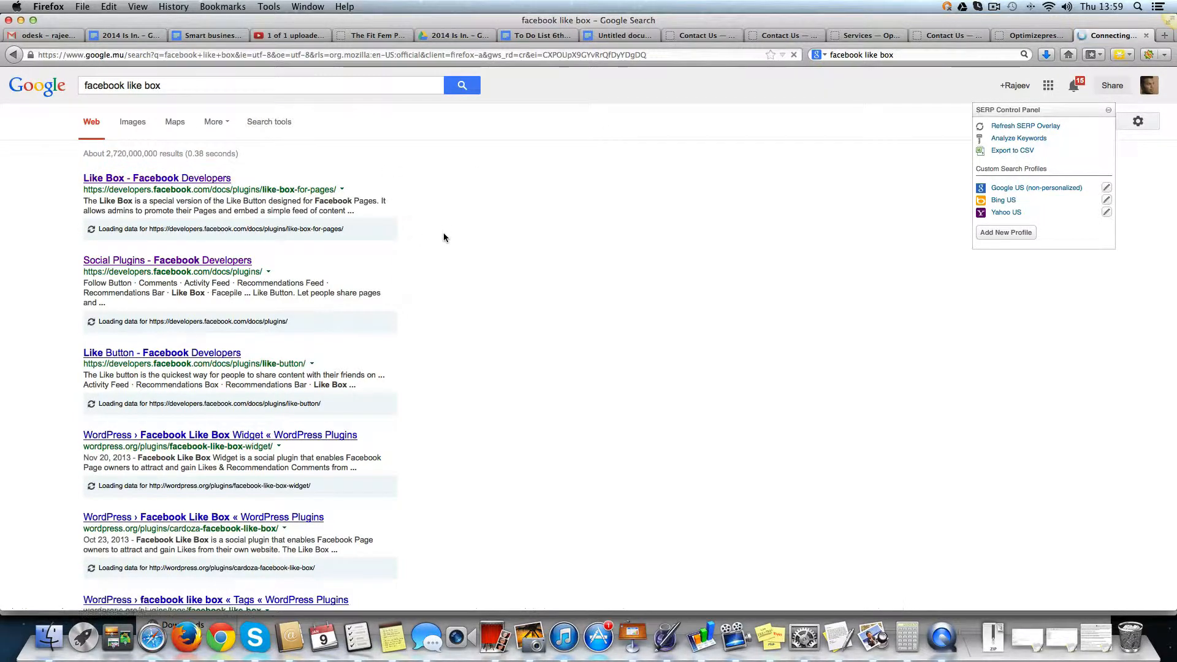
# Reopen the Facebook Like Box plugin page from search results, then return to the Contact Us editor
pyautogui.click(156, 178)
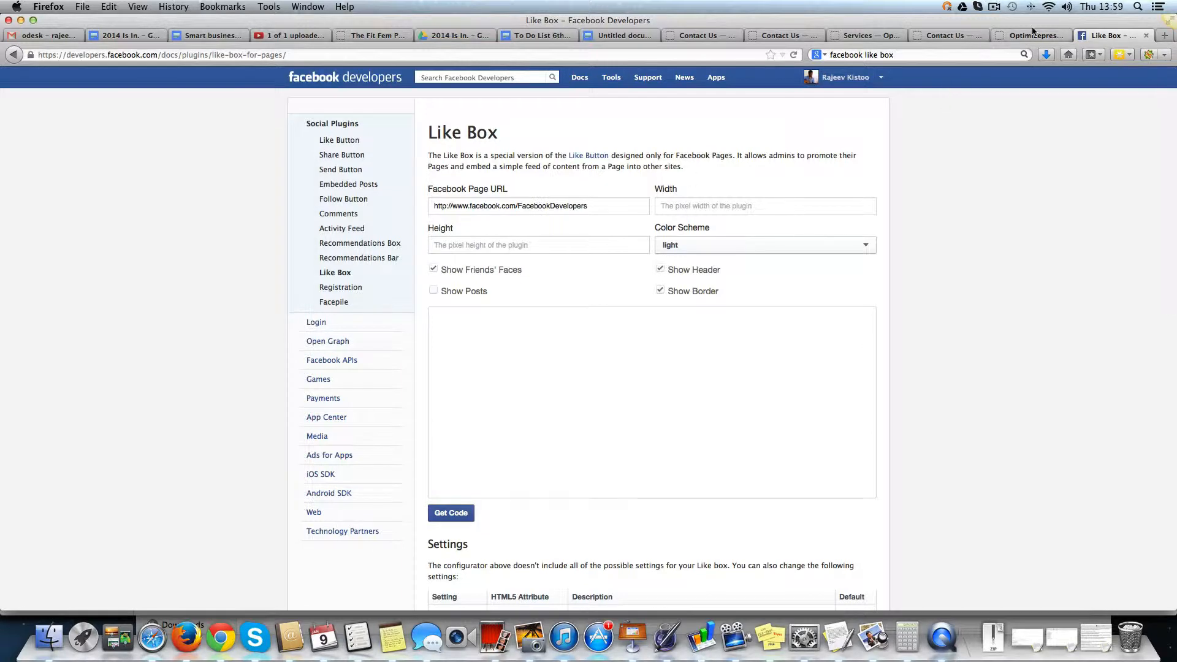
pyautogui.click(945, 36)
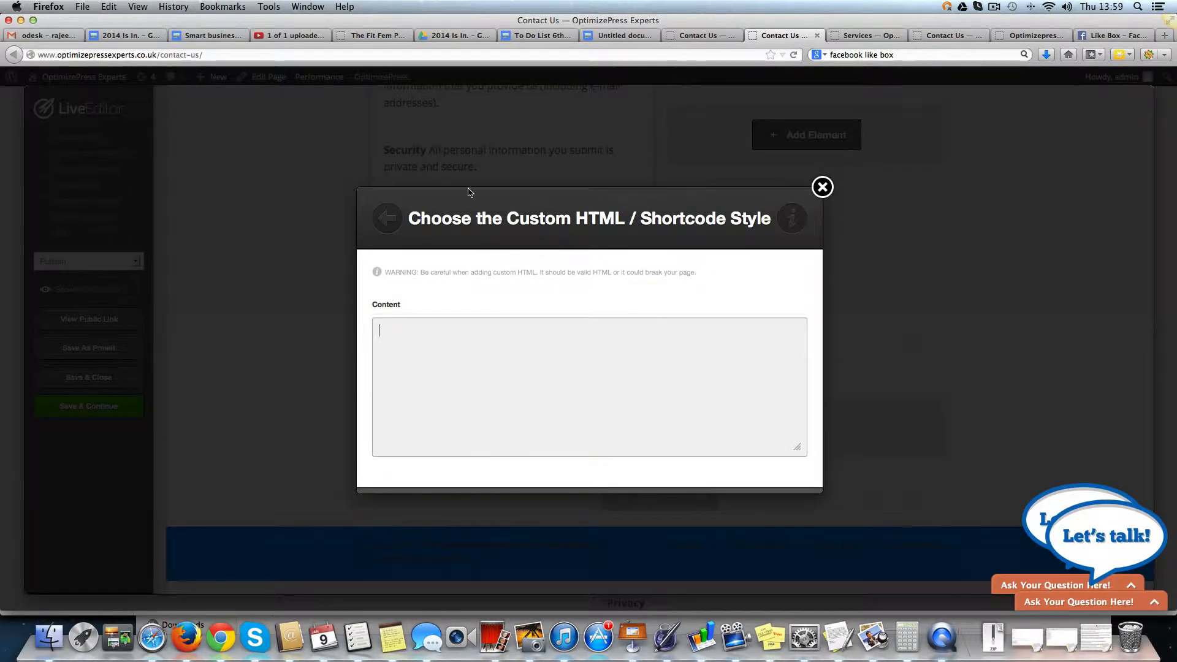
# Review the live Contact Us page and the Services page editor before returning to the Contact Us editor
pyautogui.click(821, 186)
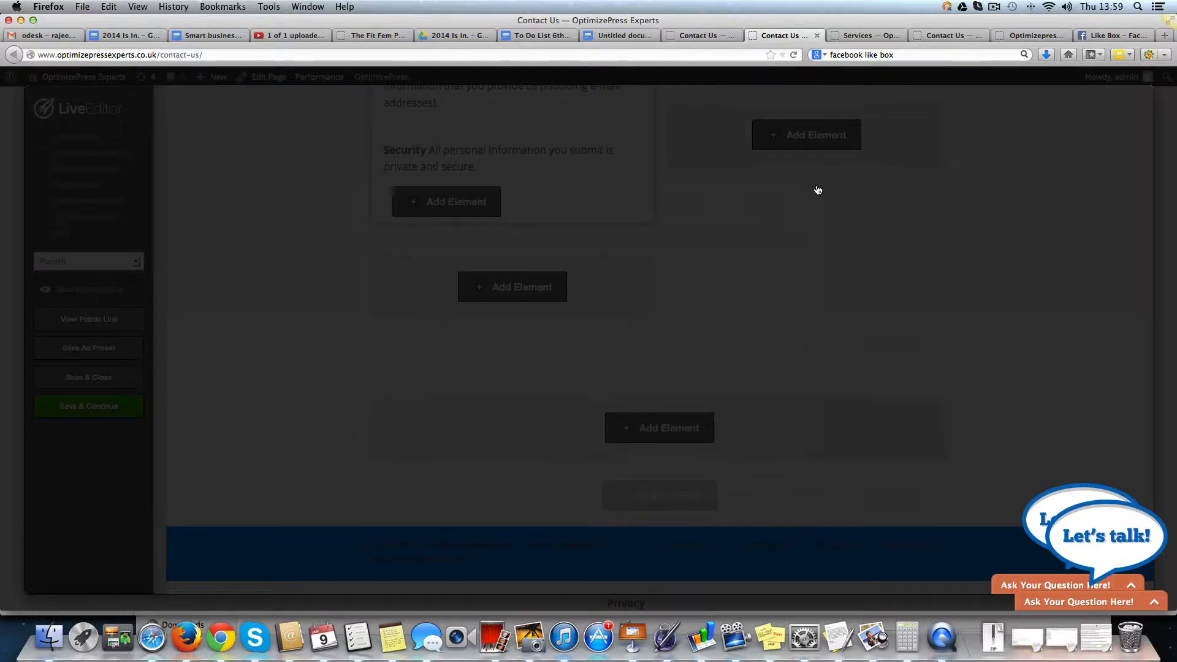
pyautogui.click(697, 36)
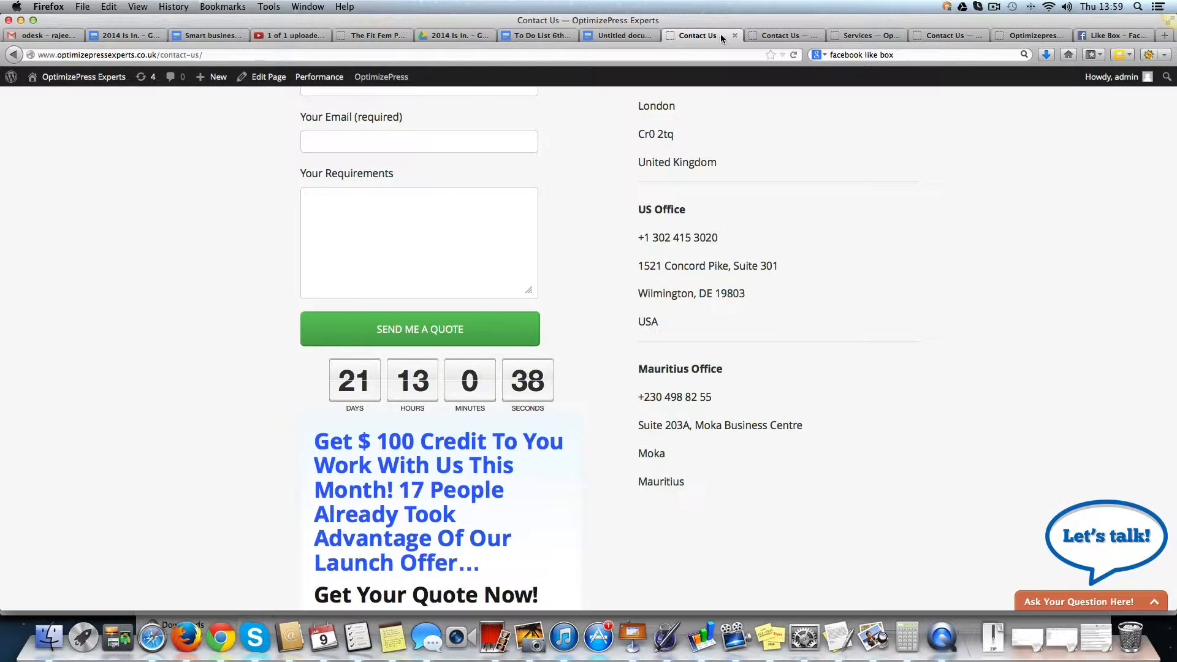
pyautogui.scroll(-3)
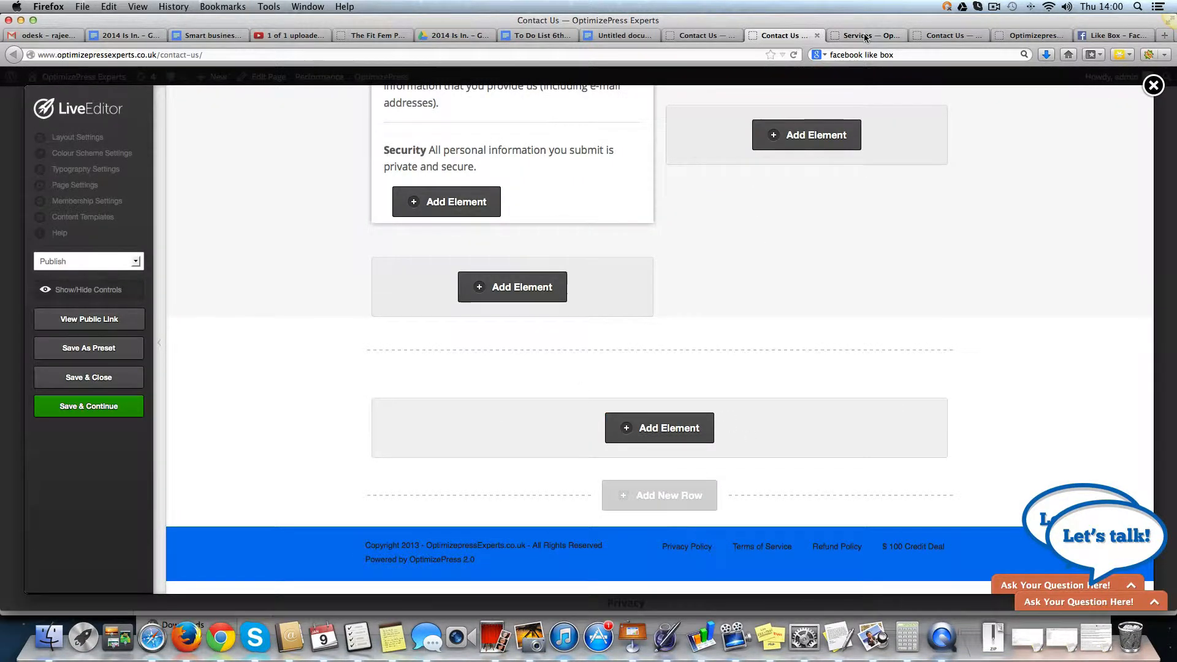
pyautogui.click(863, 36)
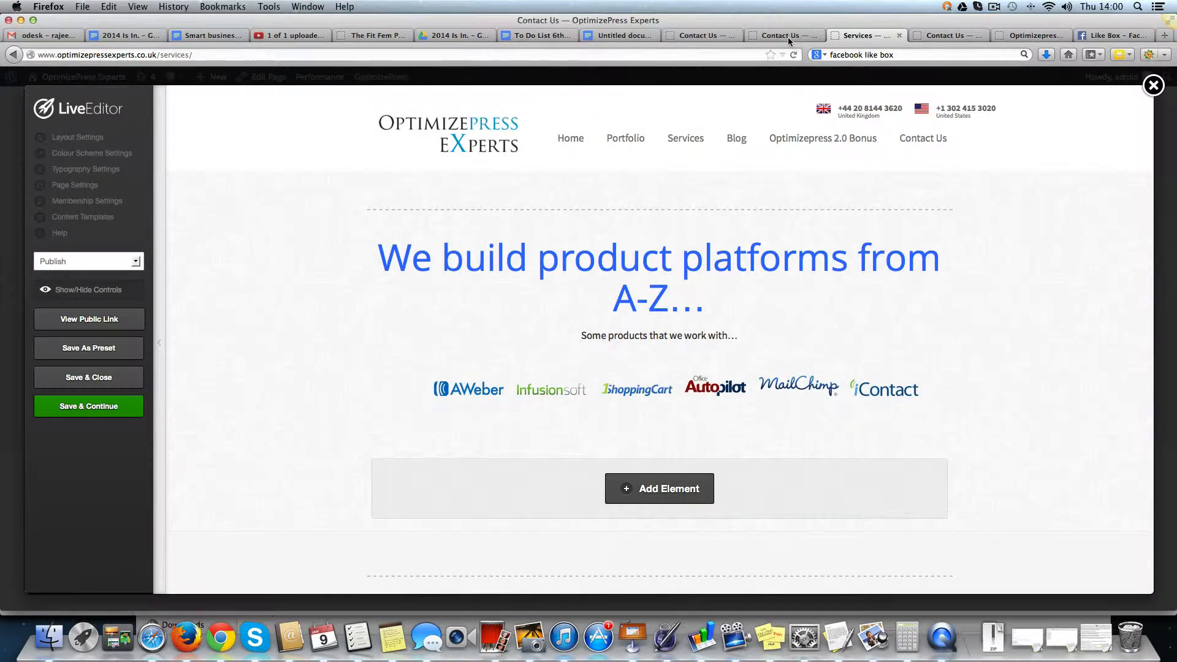
pyautogui.click(781, 35)
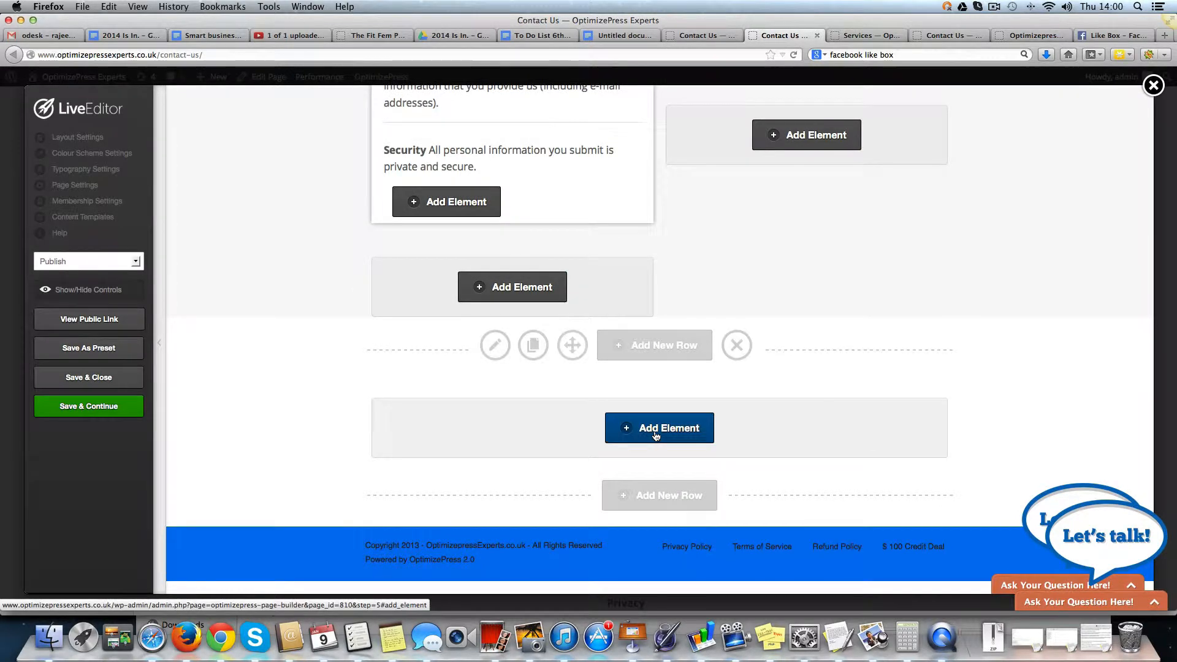
# Add a new Custom HTML element to the Contact Us bottom row, then go to the Like Box configurator
pyautogui.click(660, 427)
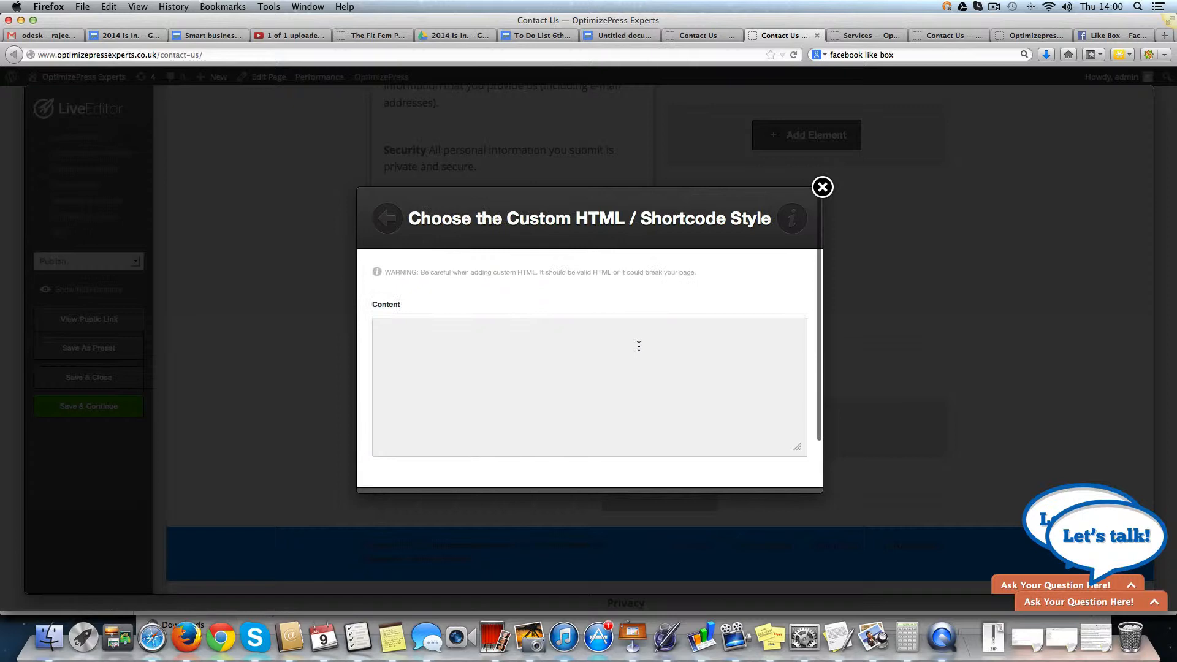
pyautogui.click(1107, 35)
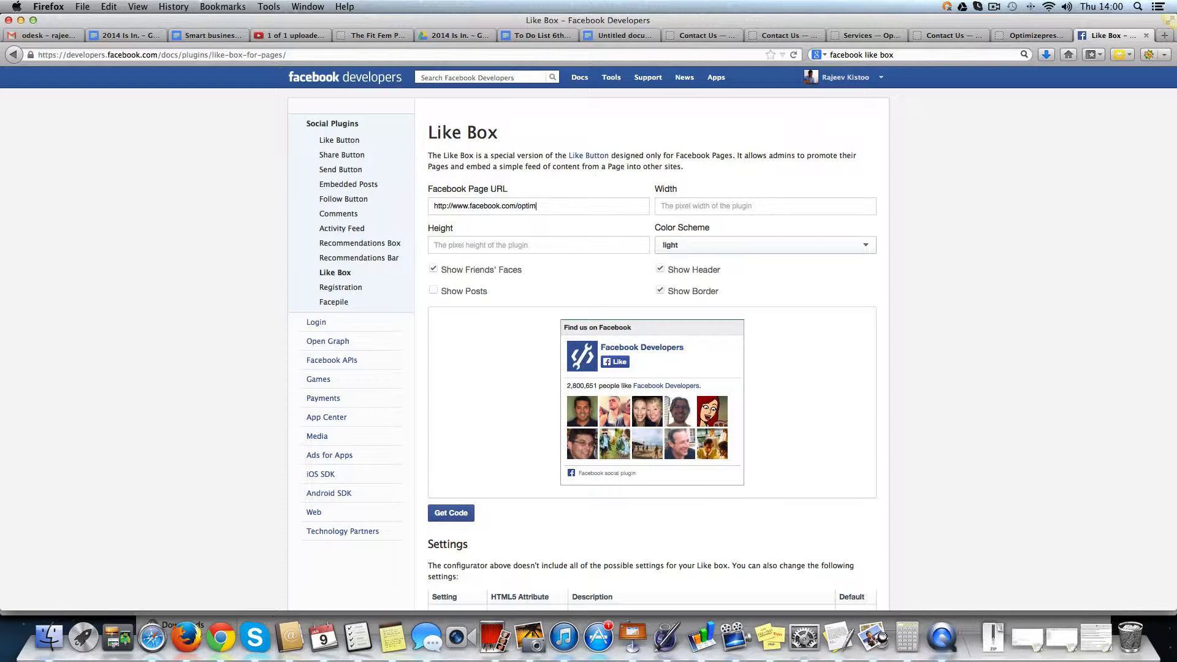
# Point the Like Box at the optimizepressexperts page URL with width 600, then view the live Contact Us page
pyautogui.write('izepressexperts')
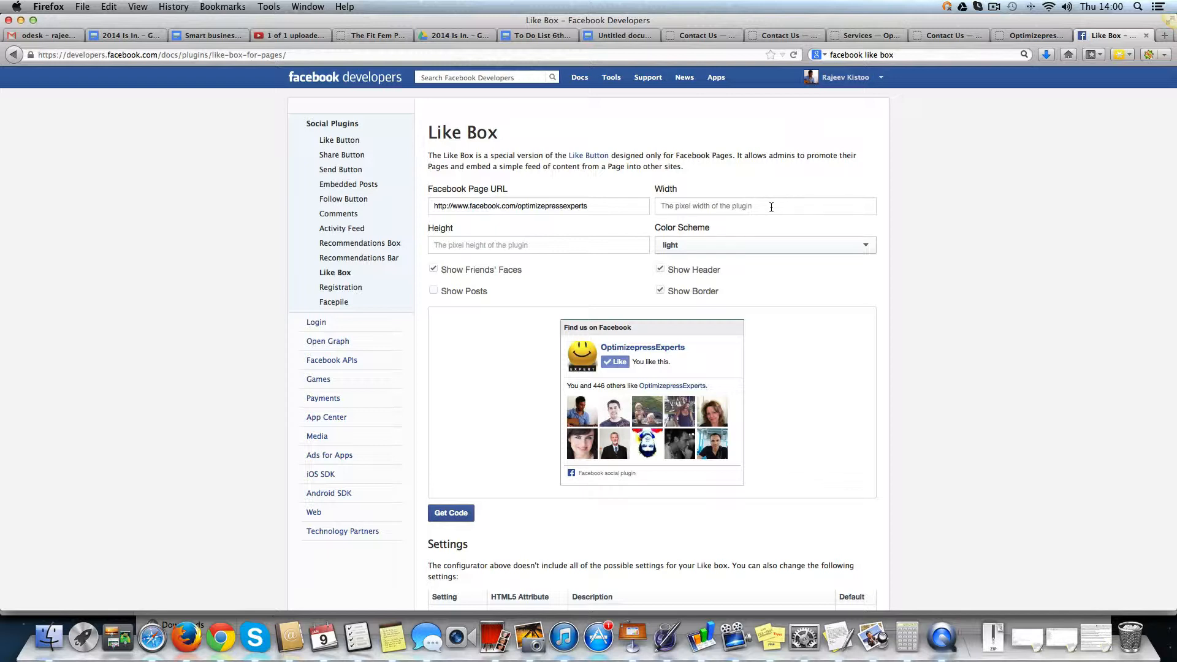
pyautogui.write('6000')
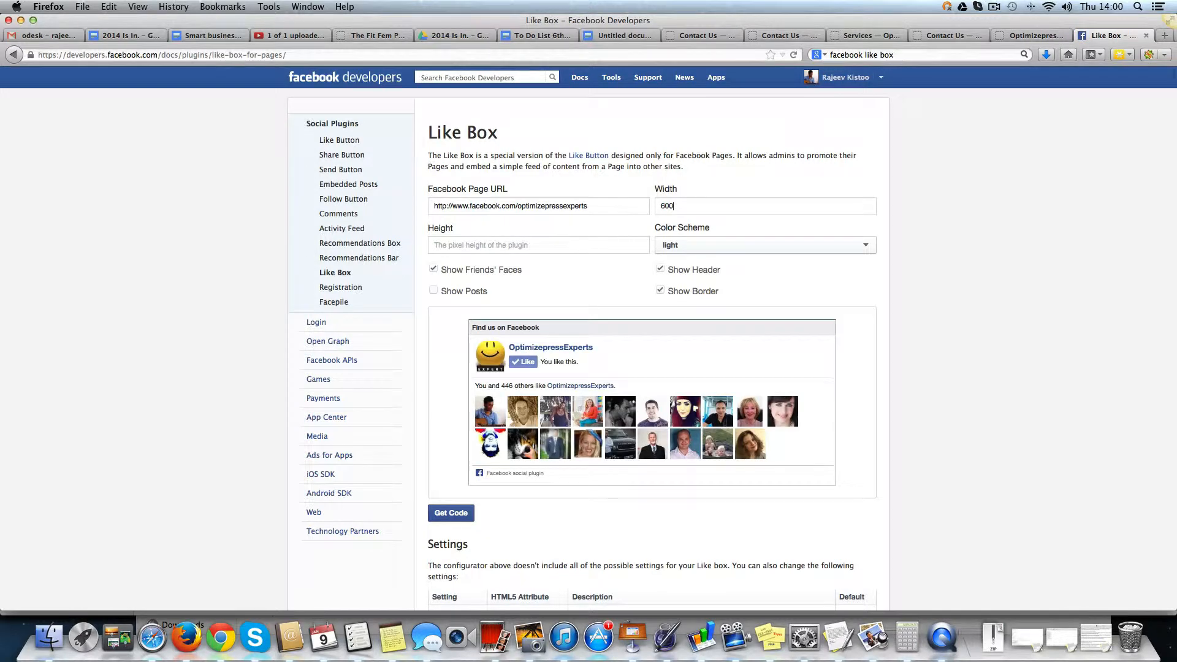
pyautogui.click(1028, 35)
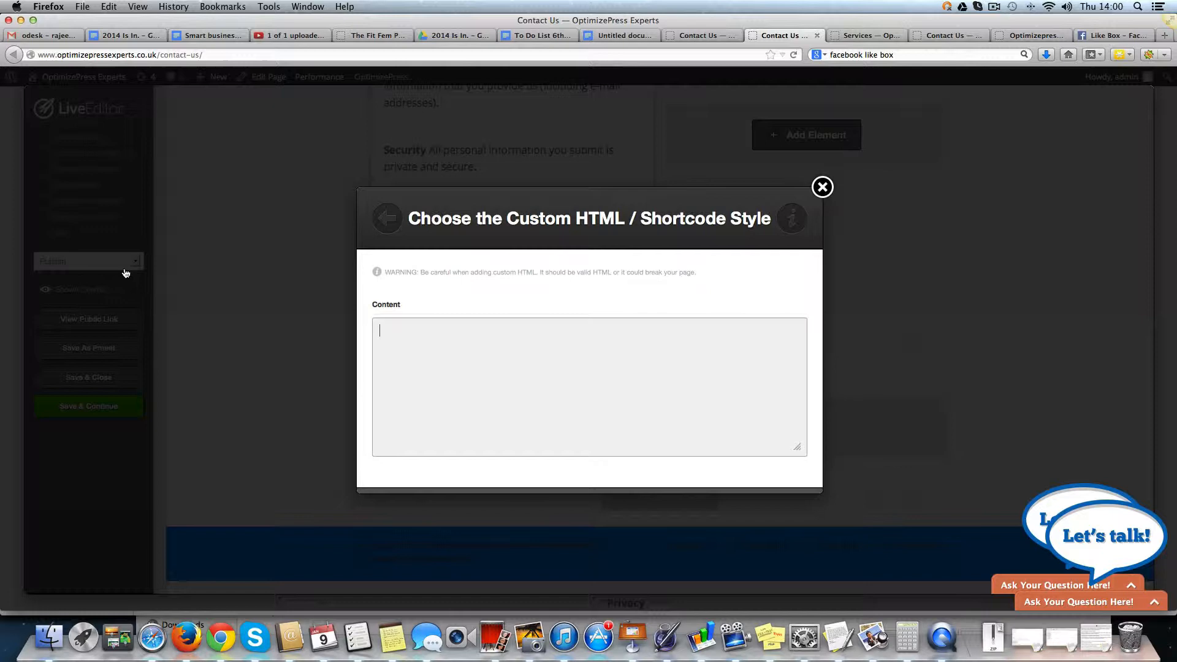
pyautogui.click(822, 187)
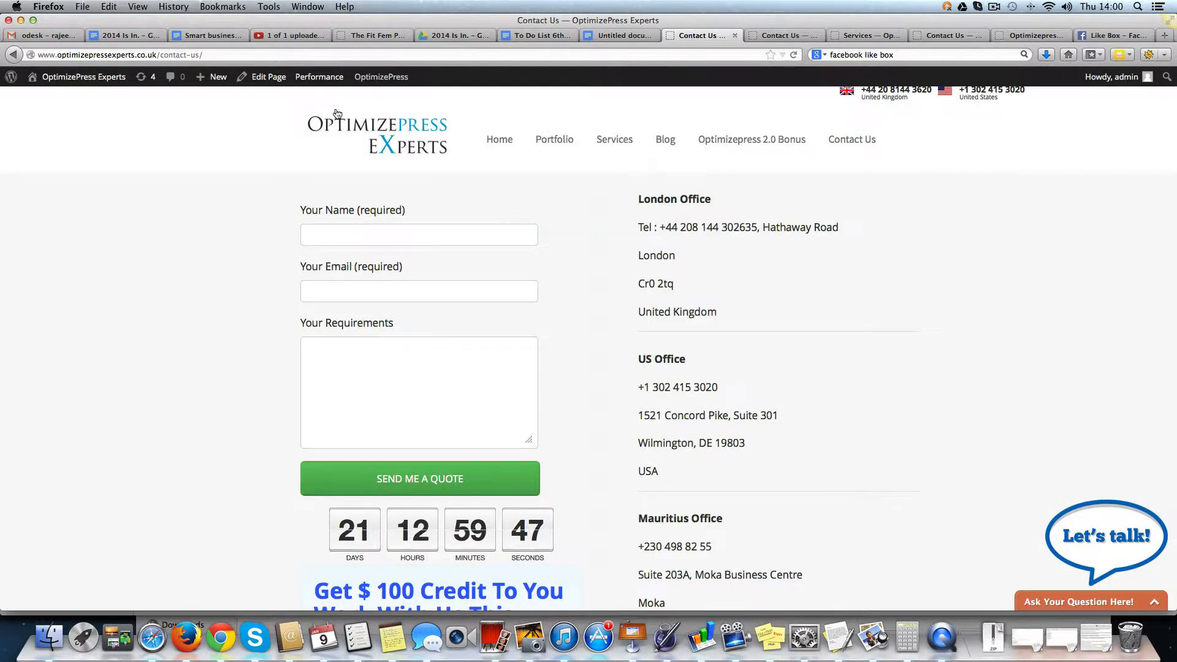
# Check the existing Like Box on the site's home page, then return to the Like Box configurator
pyautogui.click(319, 76)
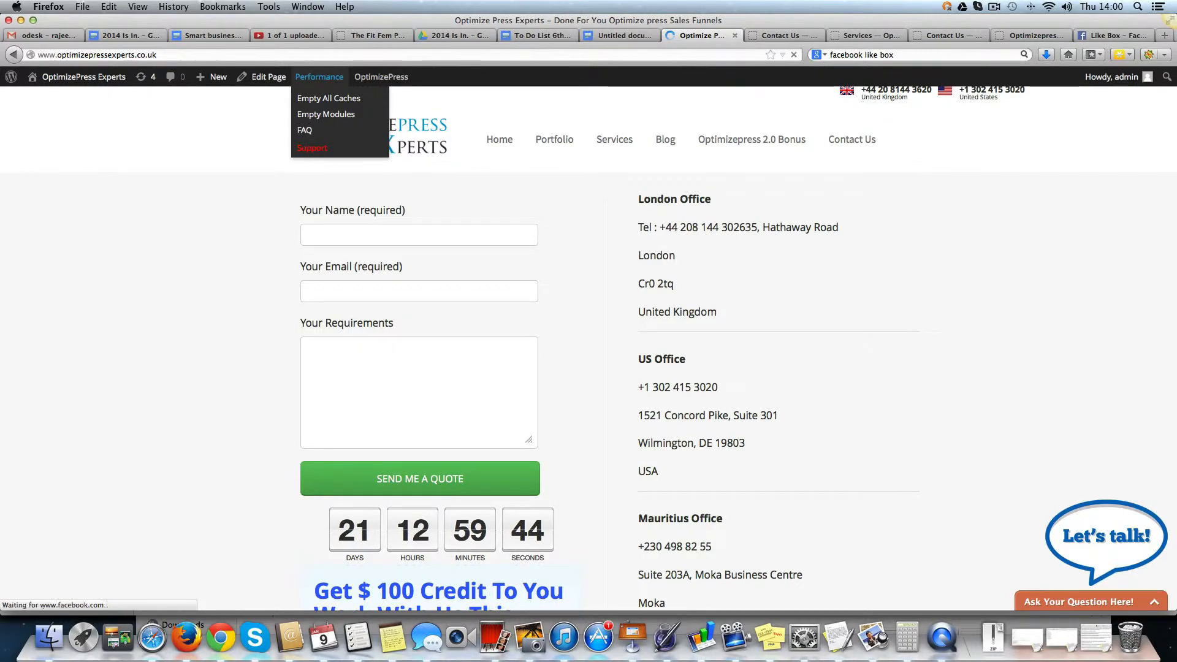
pyautogui.scroll(-3)
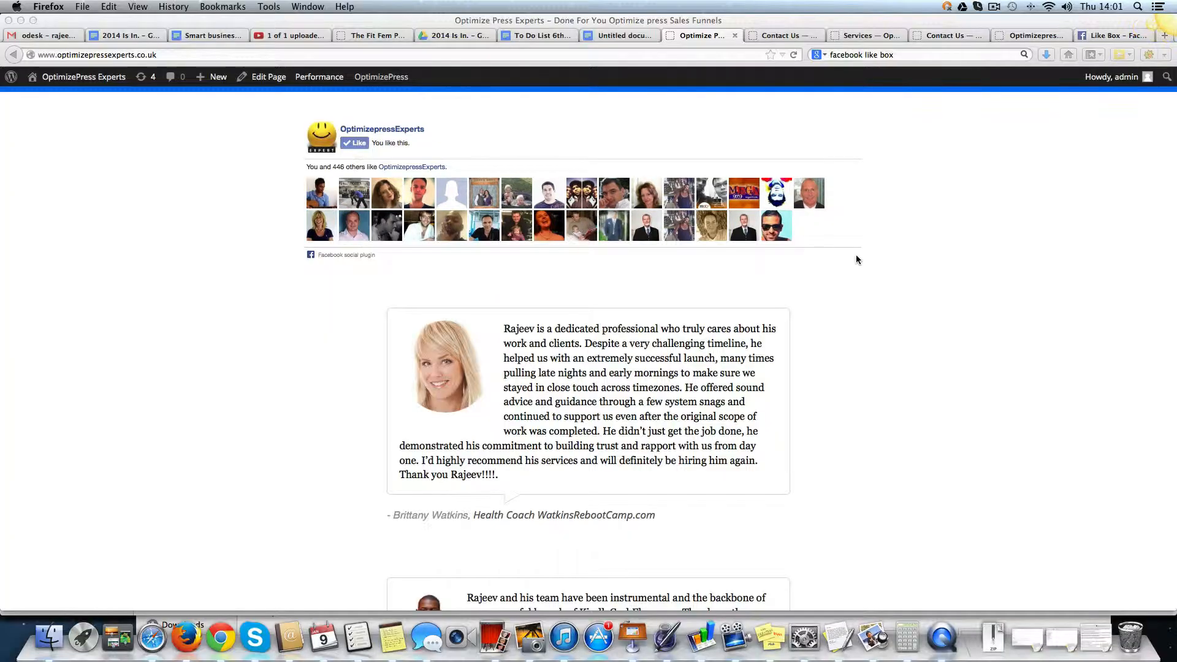
pyautogui.click(1028, 36)
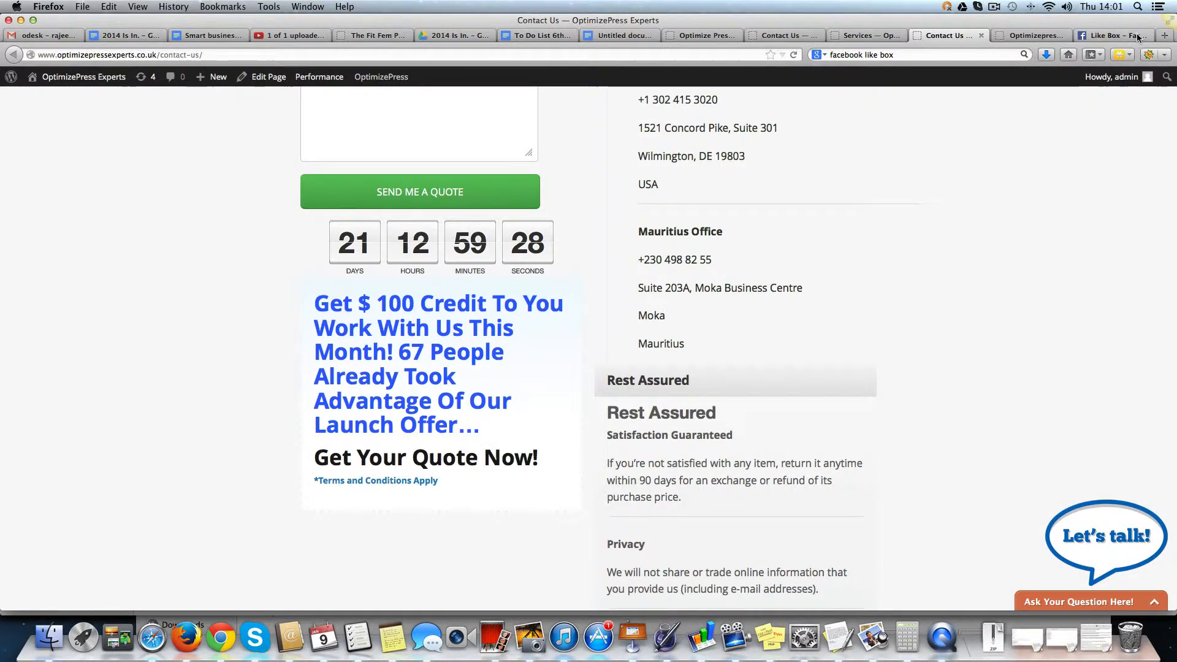
pyautogui.click(1110, 36)
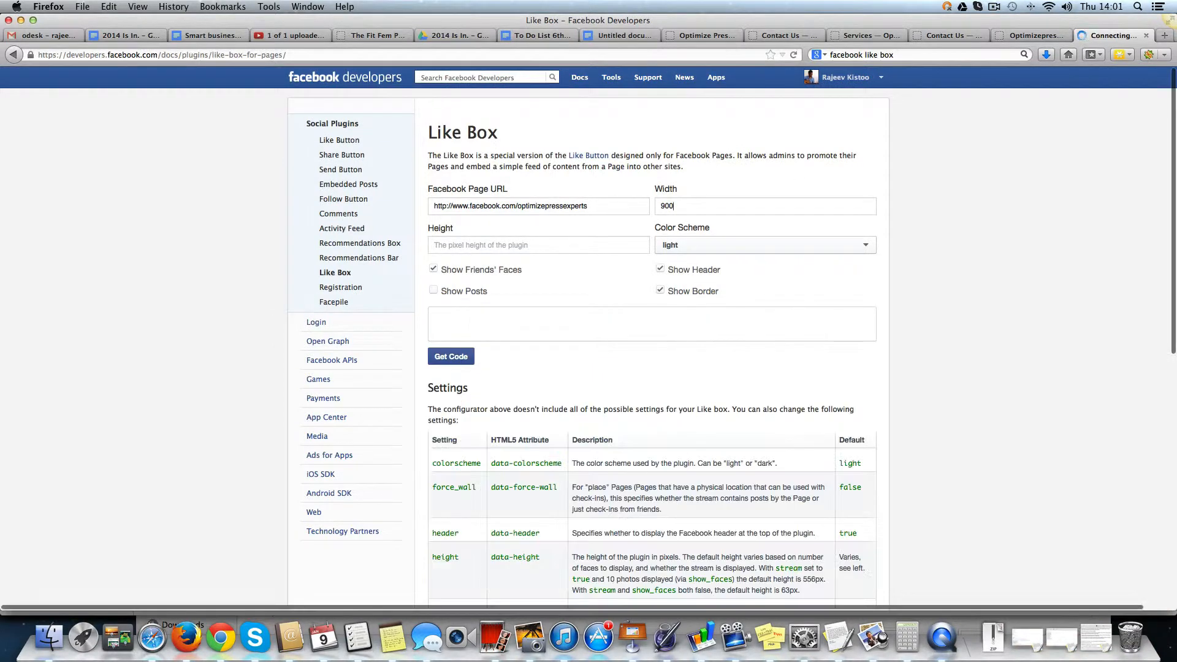
# Set the Like Box to 900 px wide with no header, then get the generated embed code
pyautogui.click(450, 355)
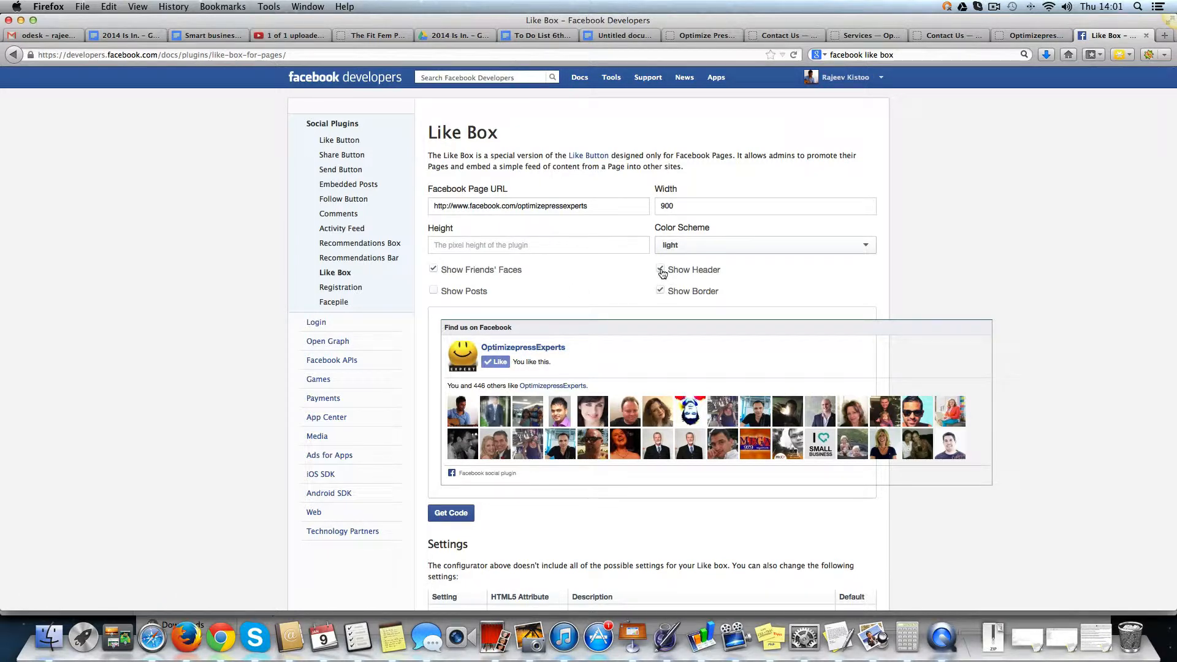
pyautogui.click(660, 270)
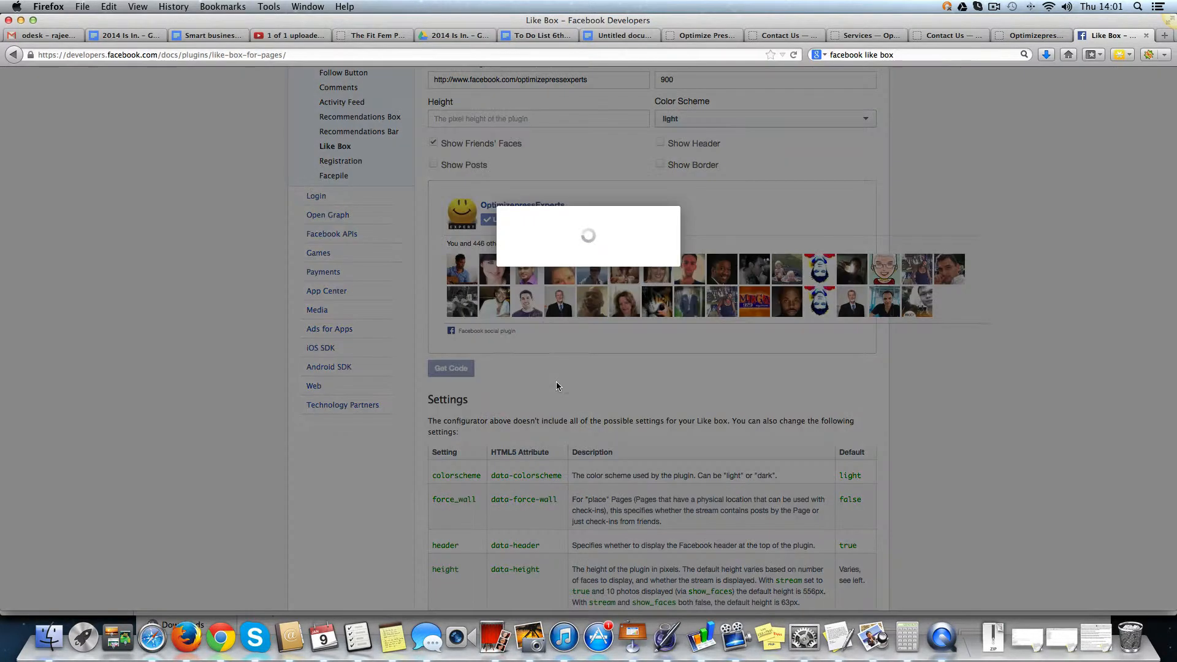
pyautogui.click(449, 367)
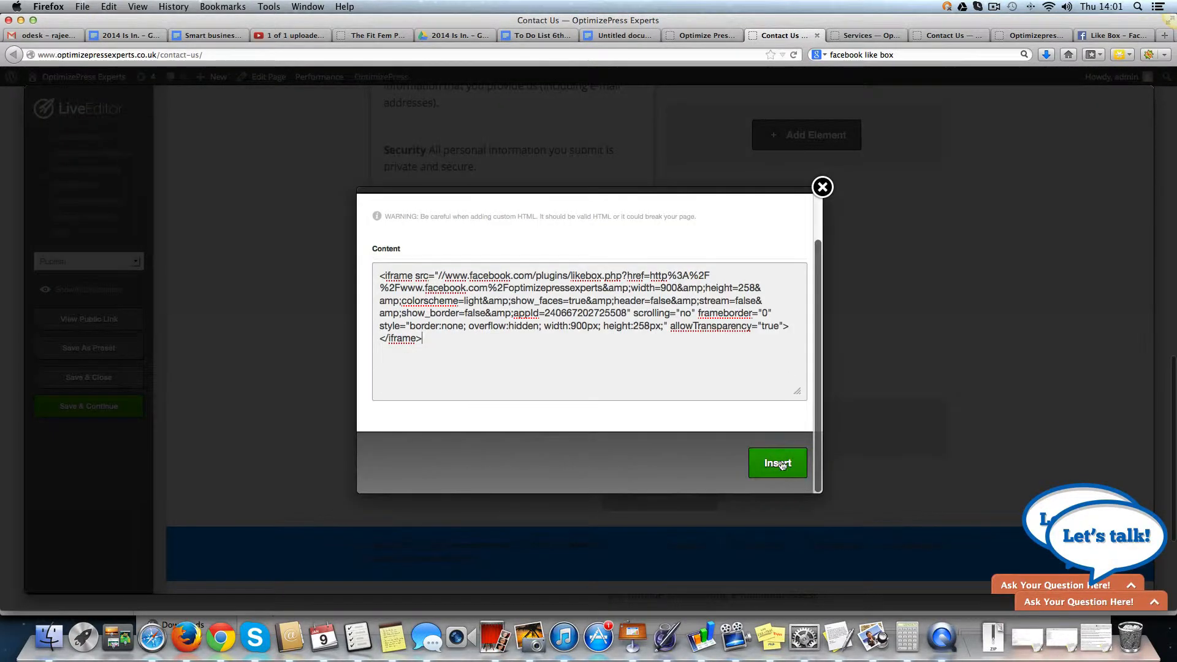
# Insert the Like Box custom HTML element into the Contact Us page
pyautogui.click(777, 464)
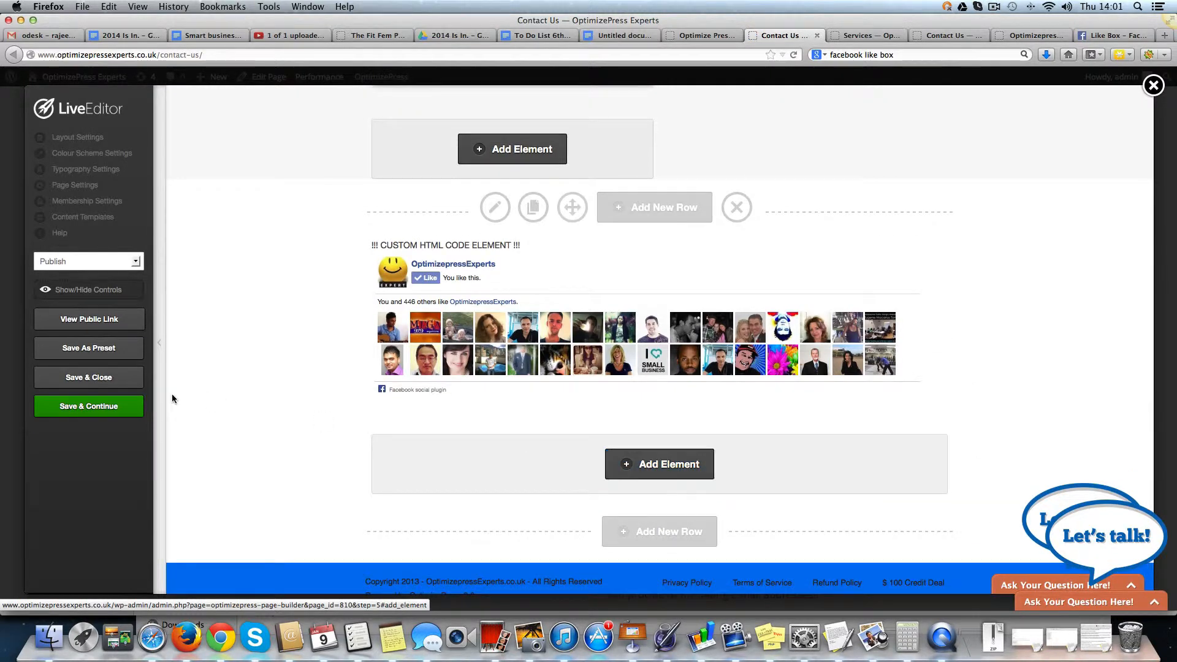
pyautogui.moveTo(307, 436)
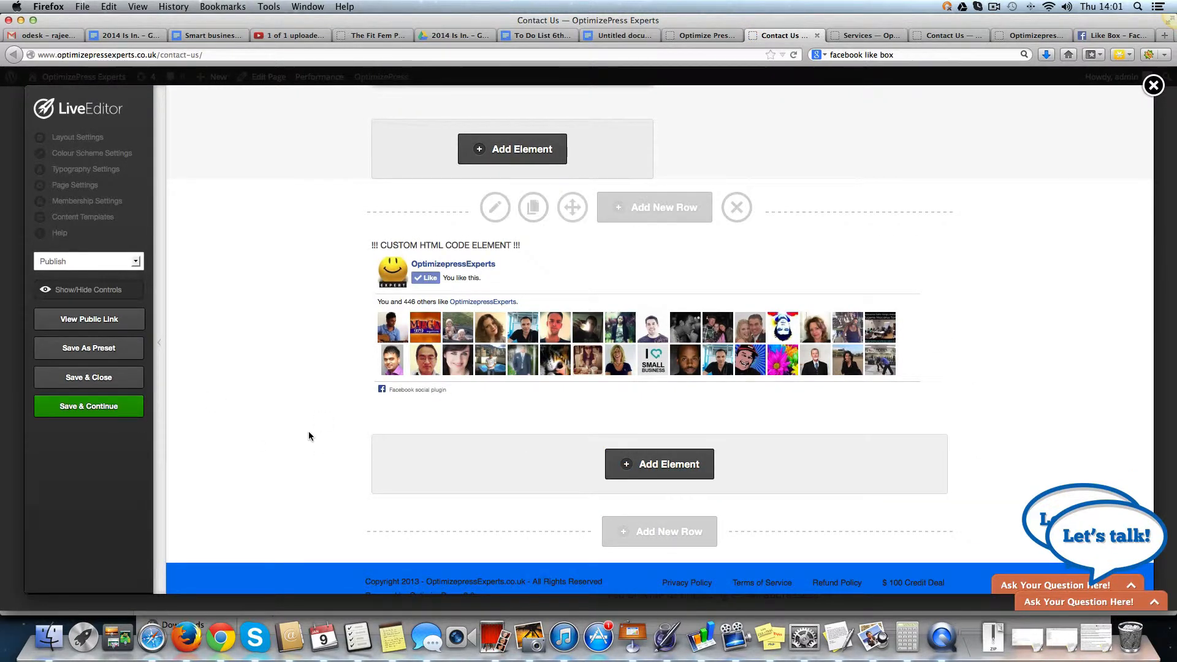
pyautogui.click(88, 406)
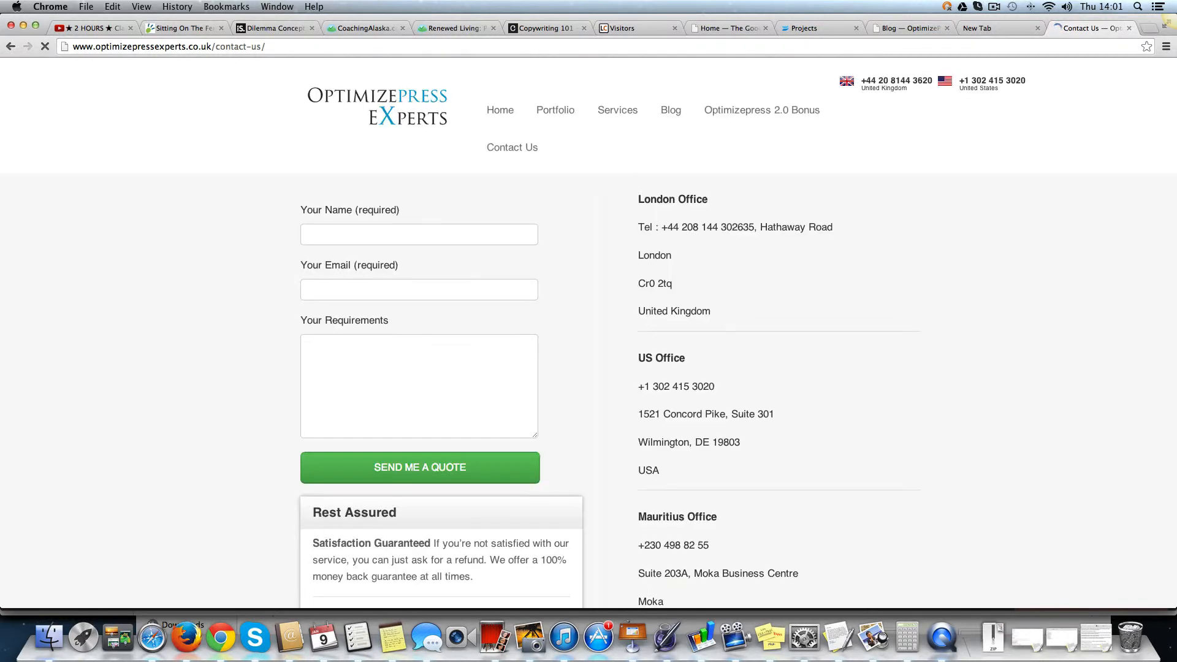
# Scroll the live Contact Us page down to the new OptimizePress Experts Like Box
pyautogui.scroll(-3)
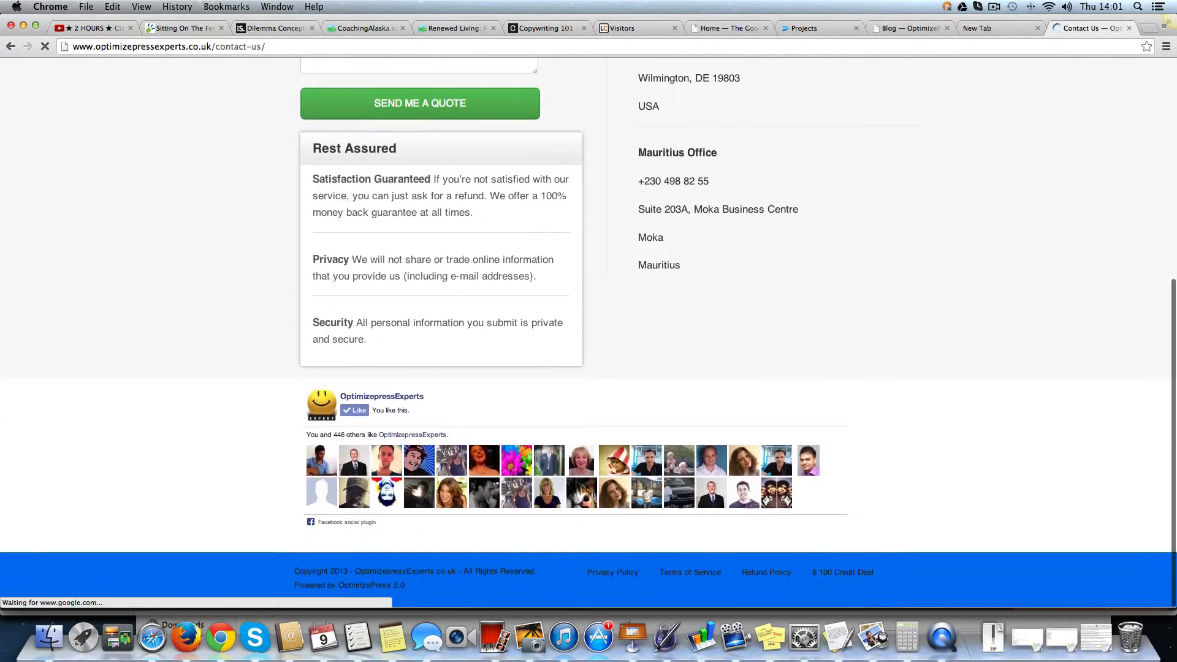